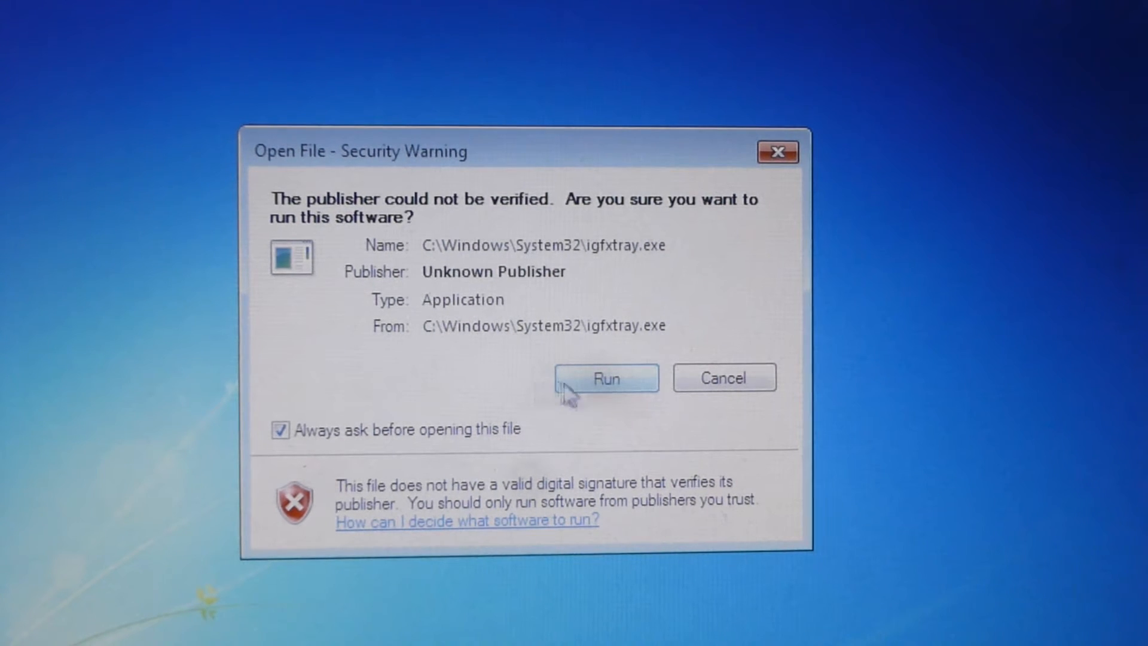
Step: Allow igfxtray.exe and hkcmd.exe to run from their security warning dialogs
click(605, 378)
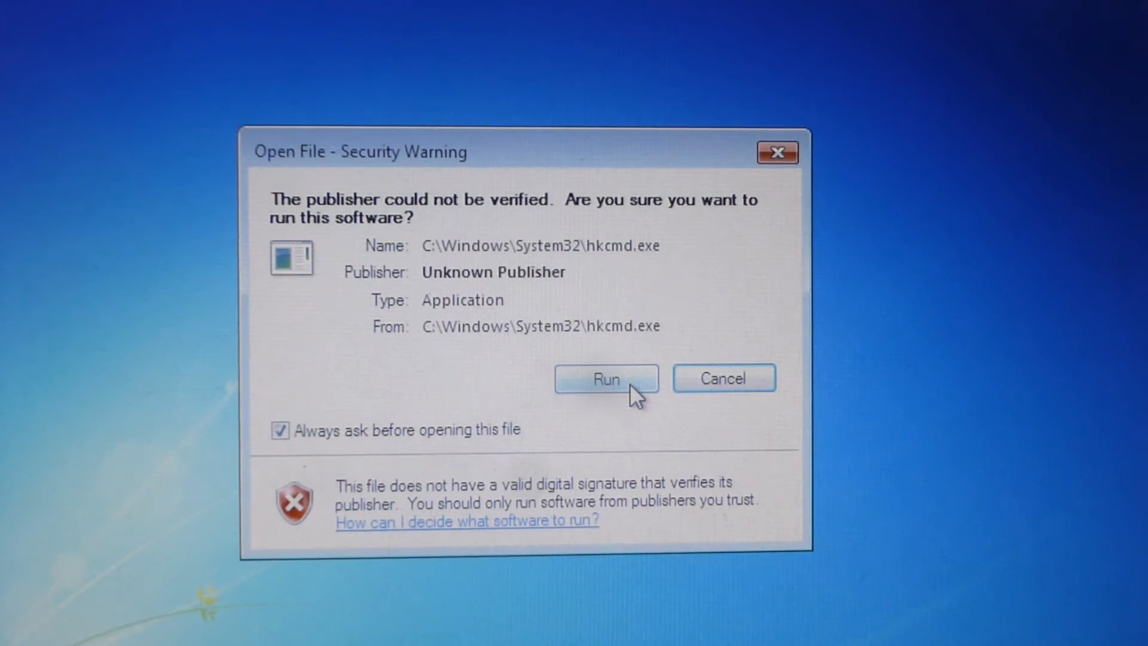
click(605, 380)
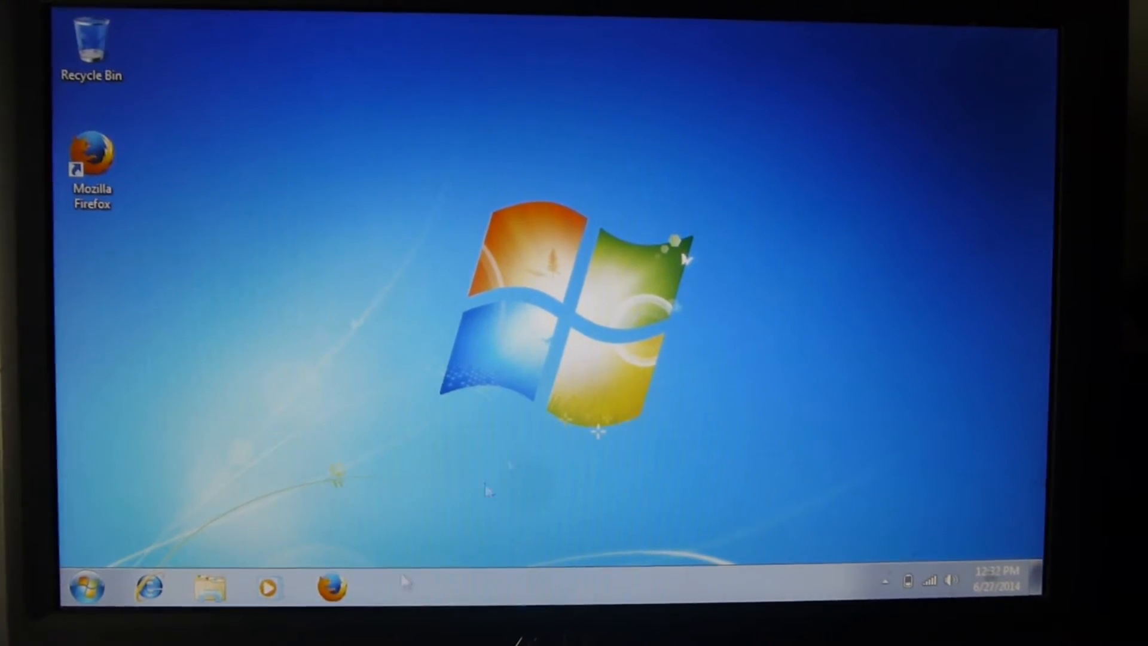
Step: Show the computer's System properties (Celeron M 900 MHz, 2 GB RAM, 32-bit) from the Start menu
click(86, 588)
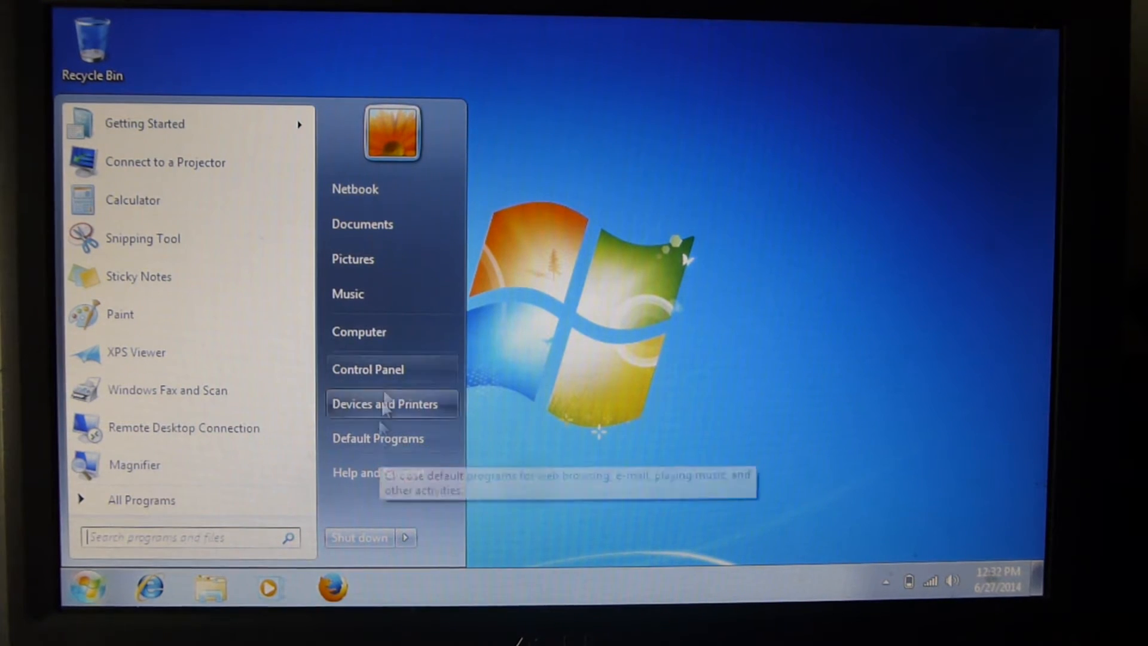
mouse_move(358, 331)
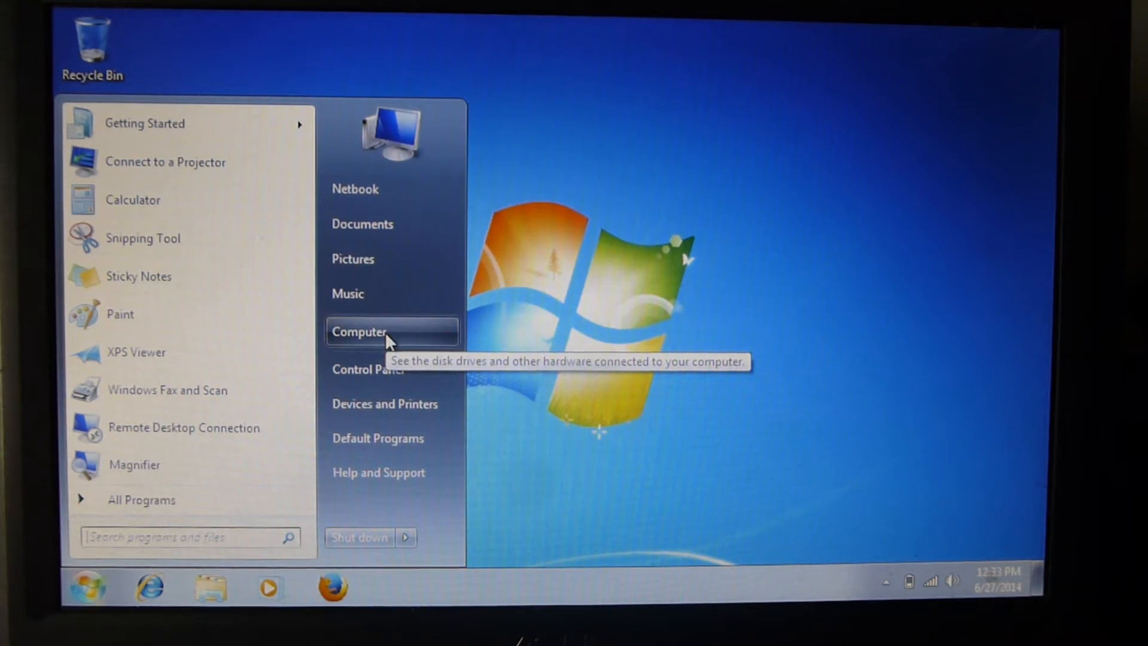
right_click(359, 331)
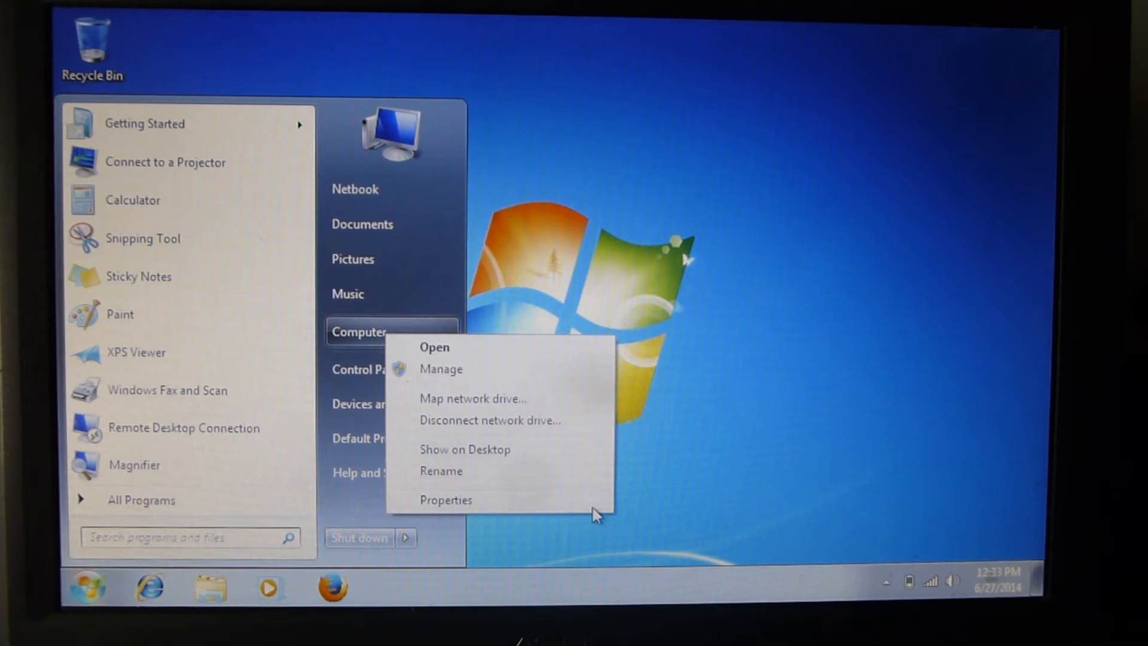
click(445, 500)
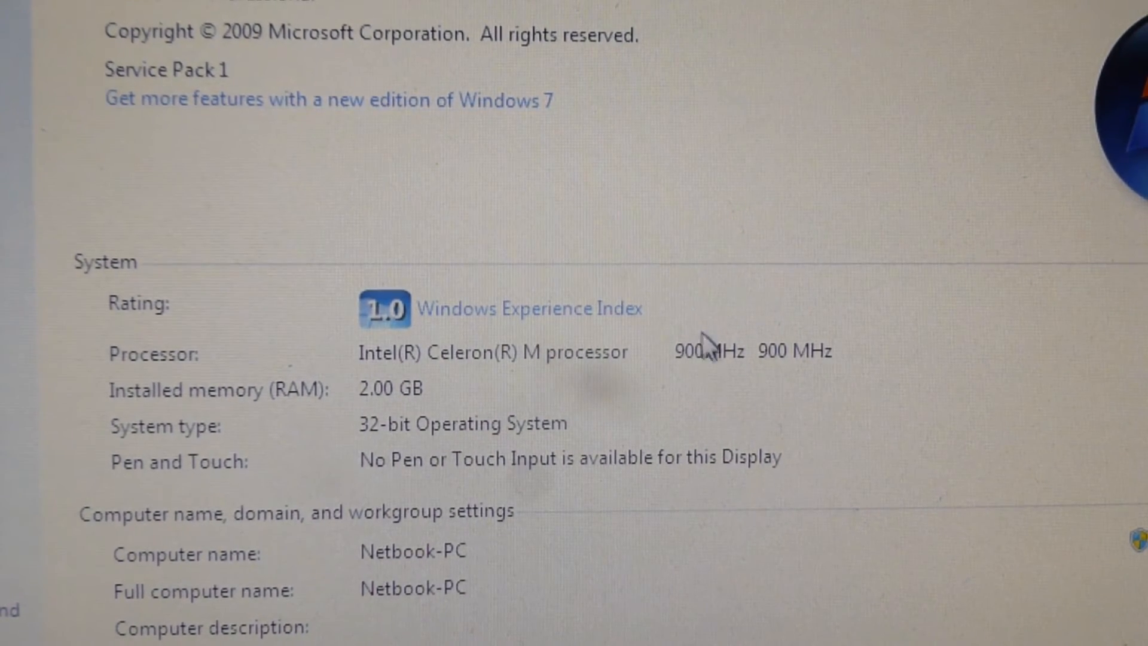
mouse_move(462, 380)
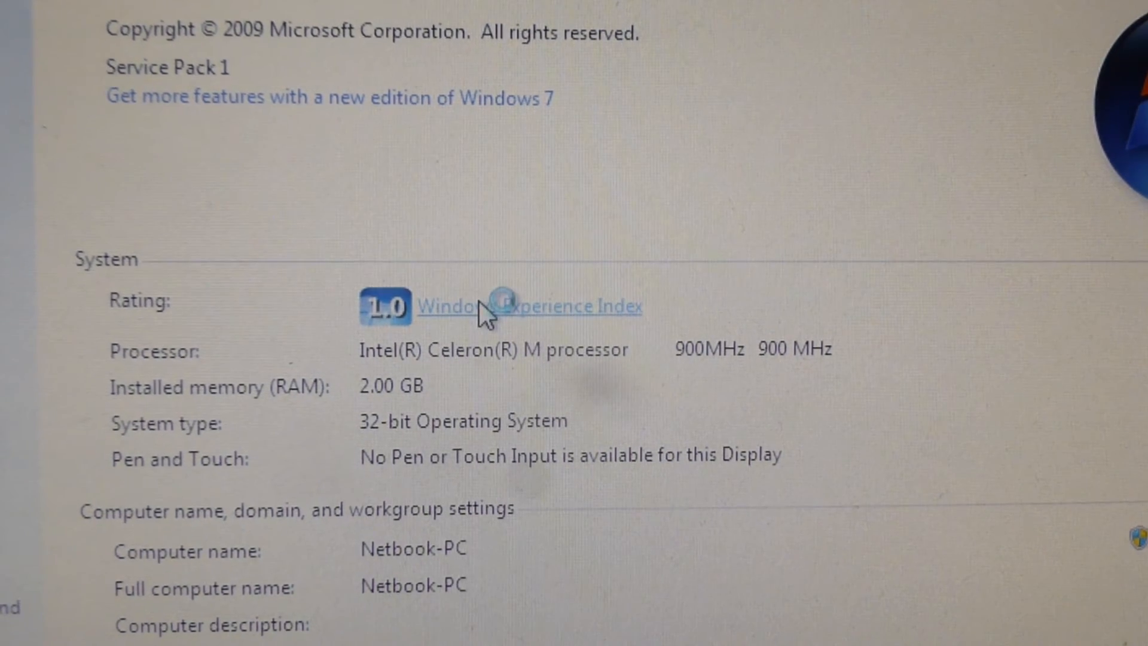
Step: View the Windows Experience Index subscores behind the 1.0 rating
click(529, 305)
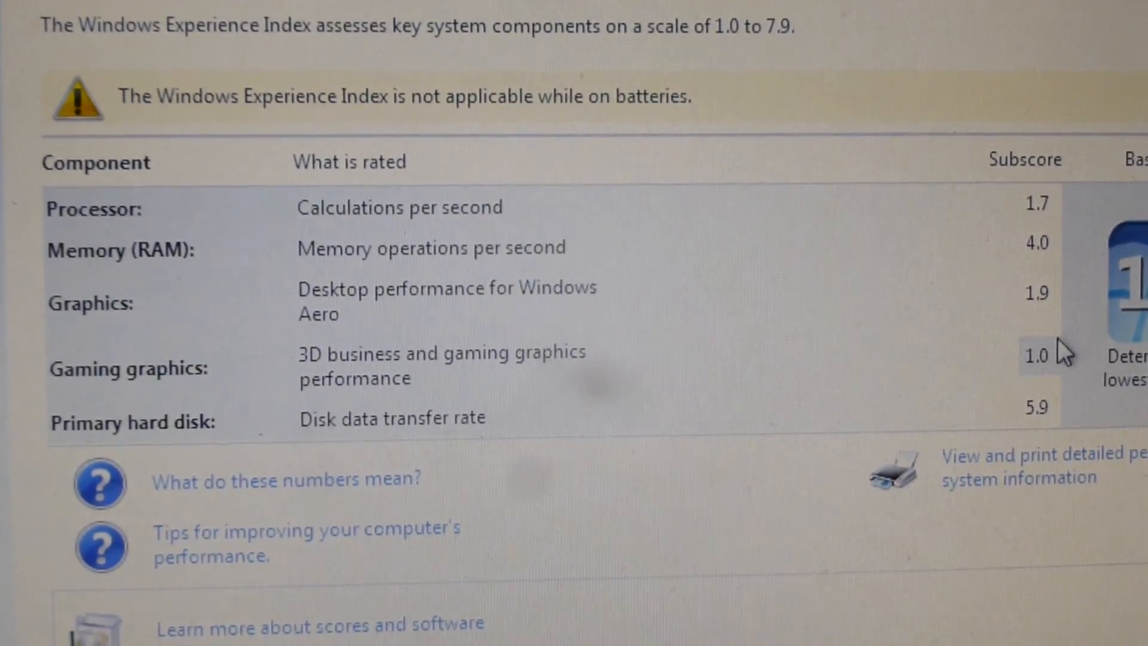
mouse_move(1058, 205)
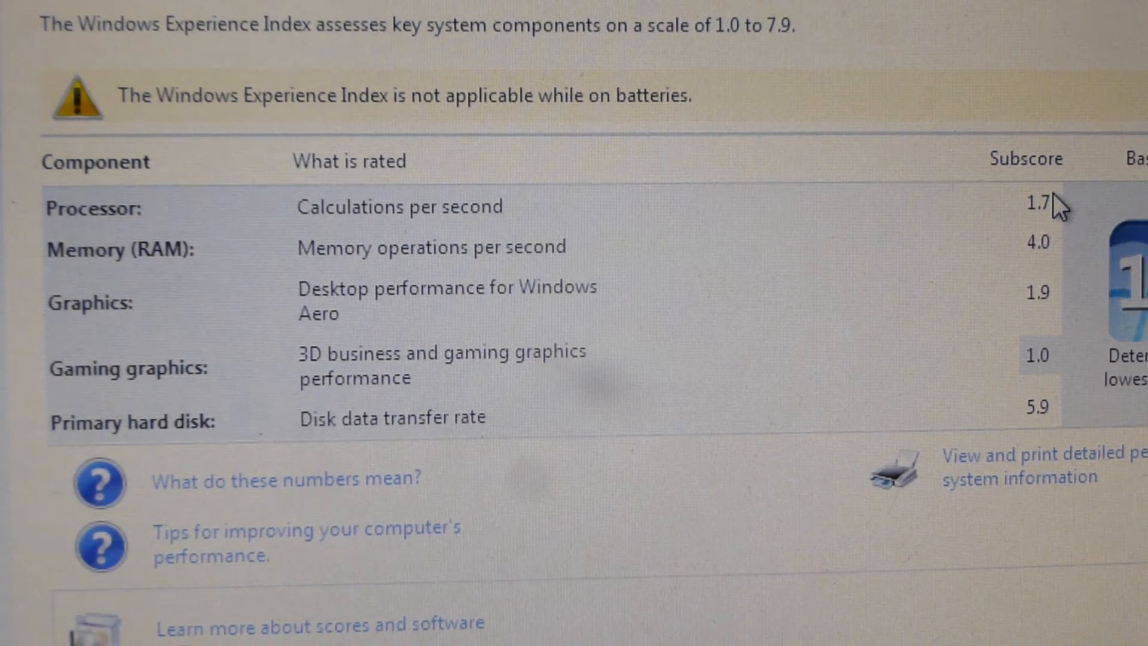
mouse_move(1058, 252)
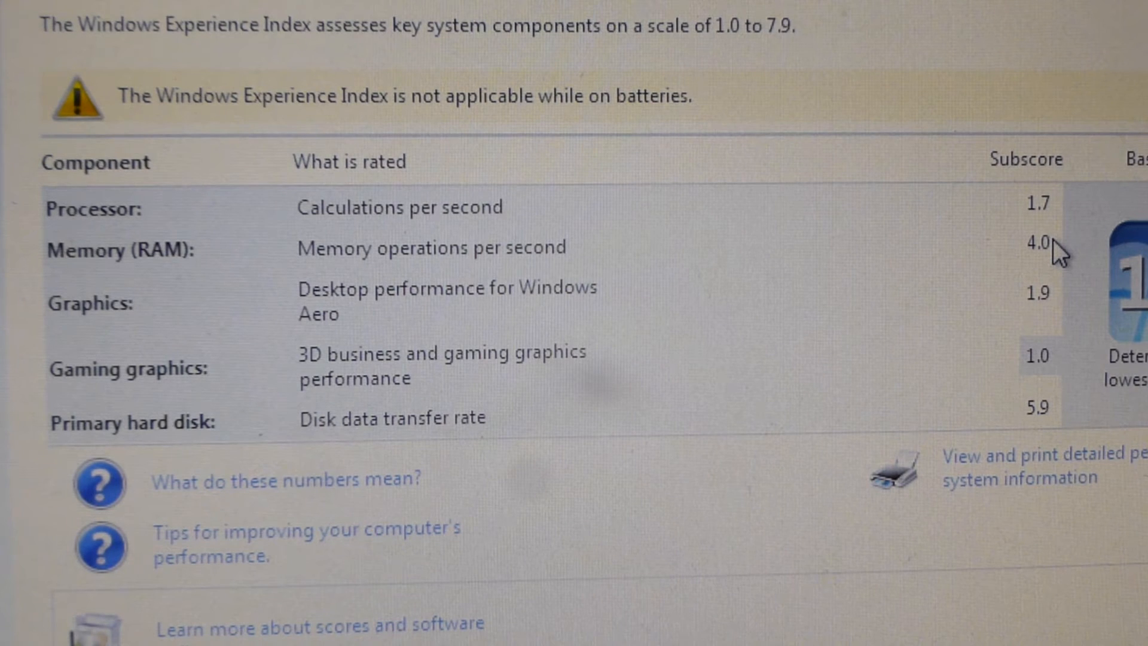
mouse_move(1058, 272)
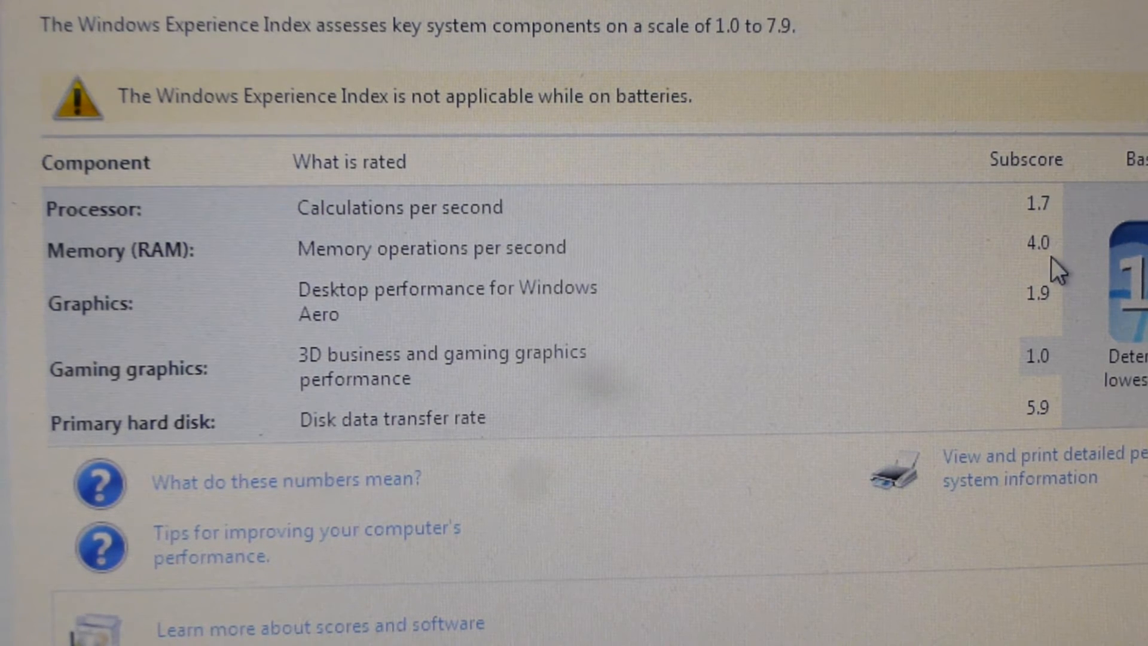
mouse_move(1036, 308)
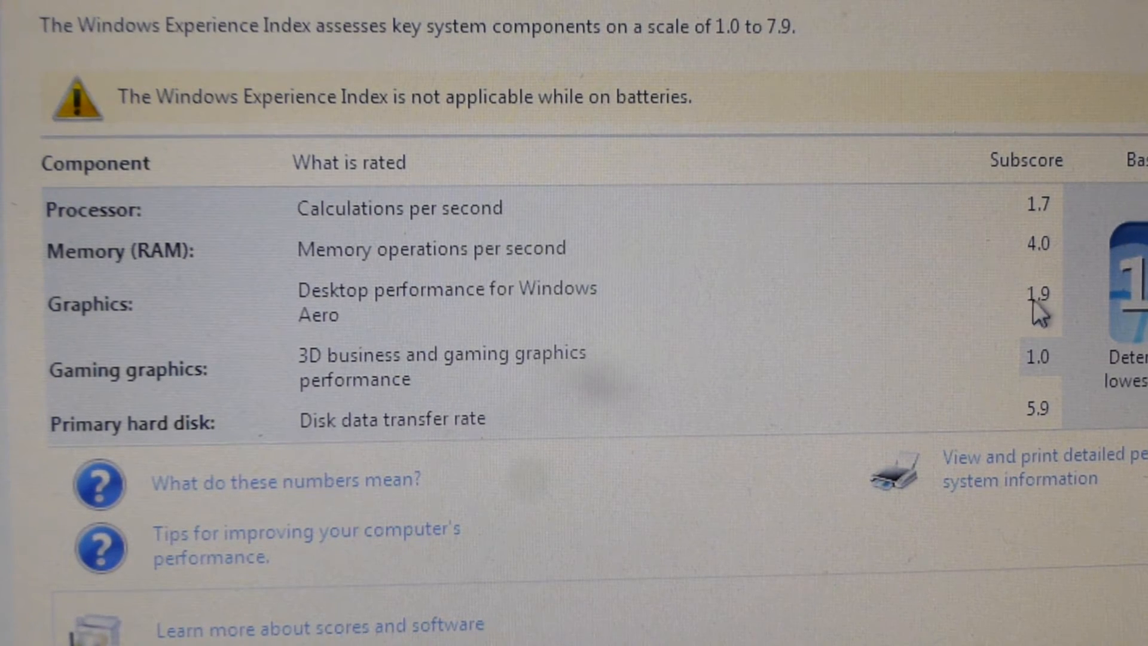
mouse_move(1047, 365)
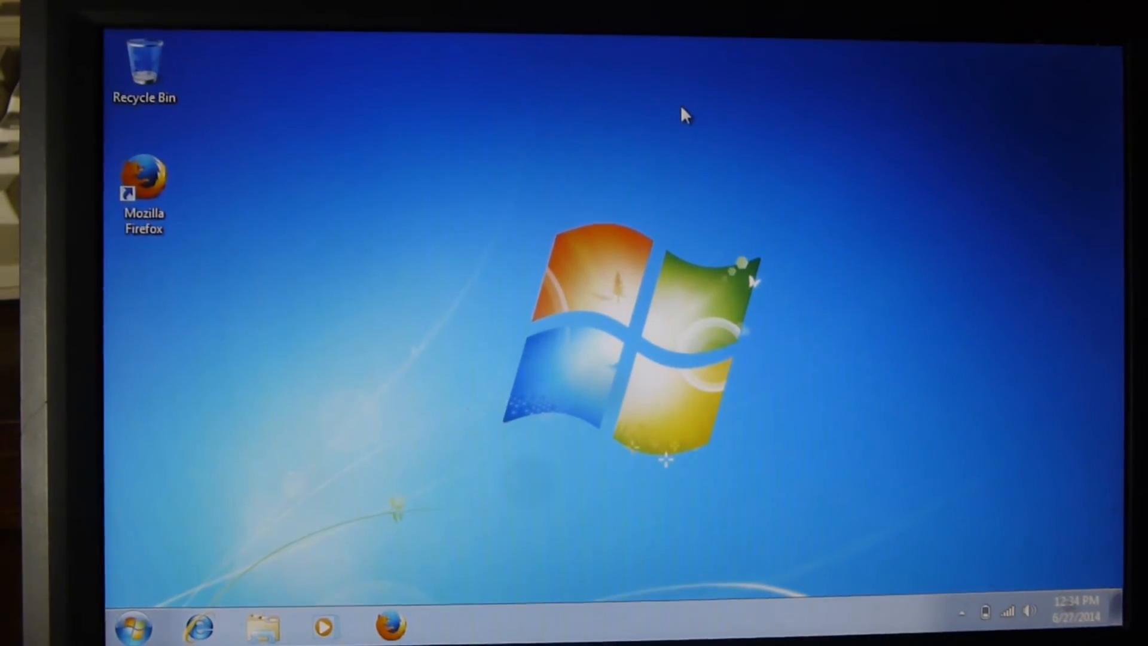
click(130, 628)
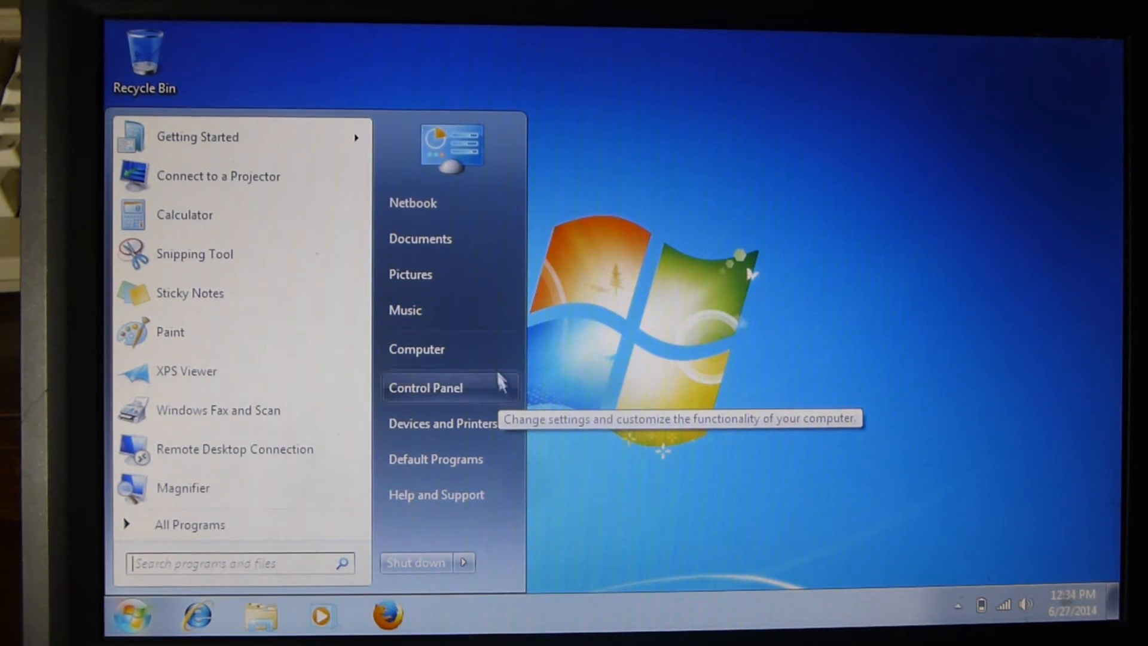
click(416, 349)
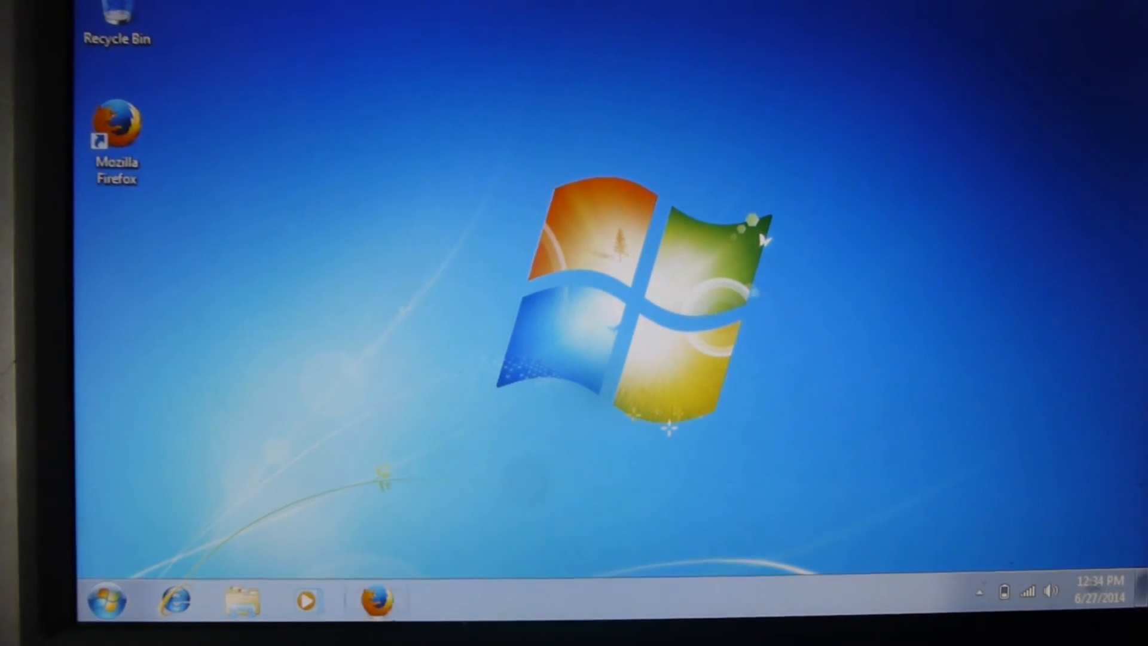
Step: Launch Firefox and go to the drumminandstuff93 YouTube channel
click(375, 600)
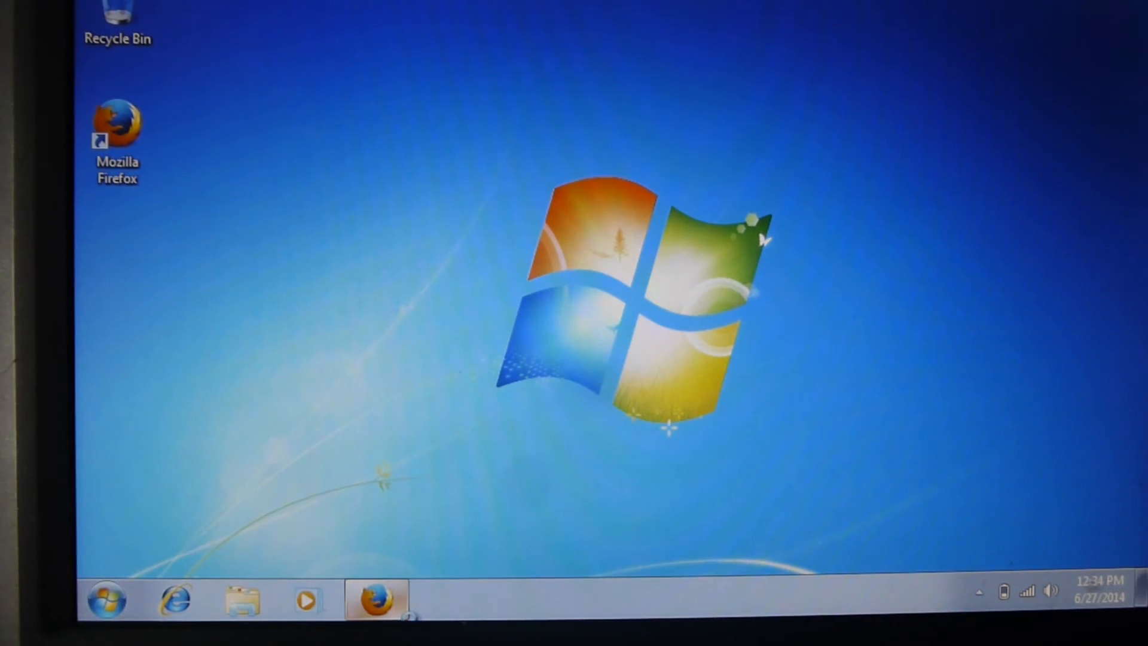
click(376, 600)
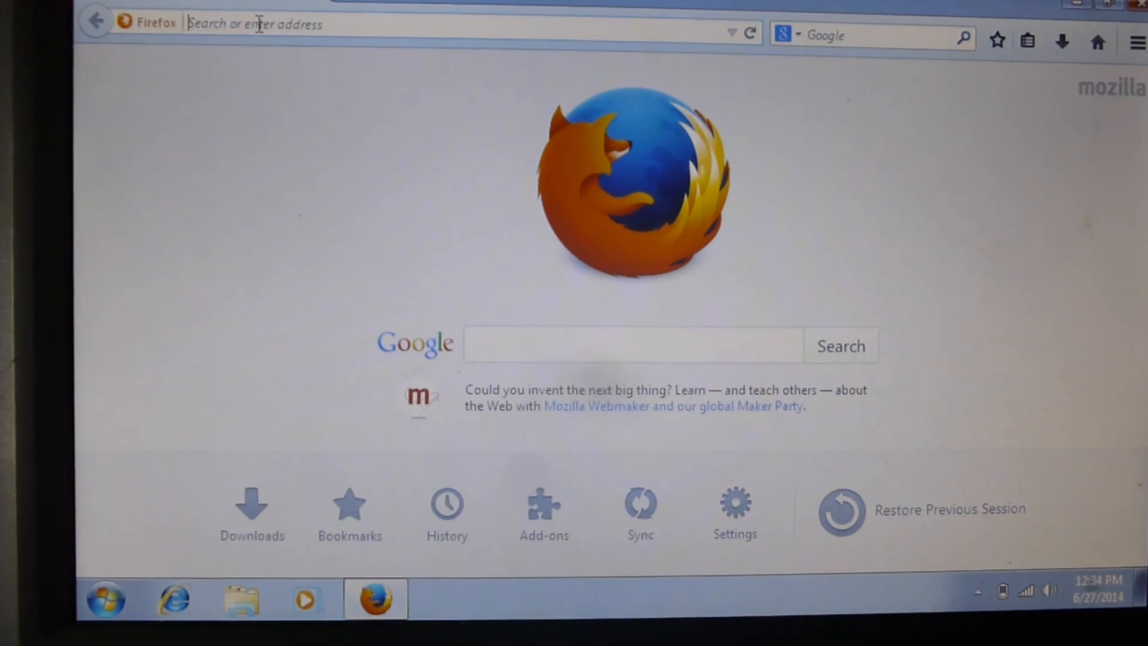
text(youtube.com/dru)
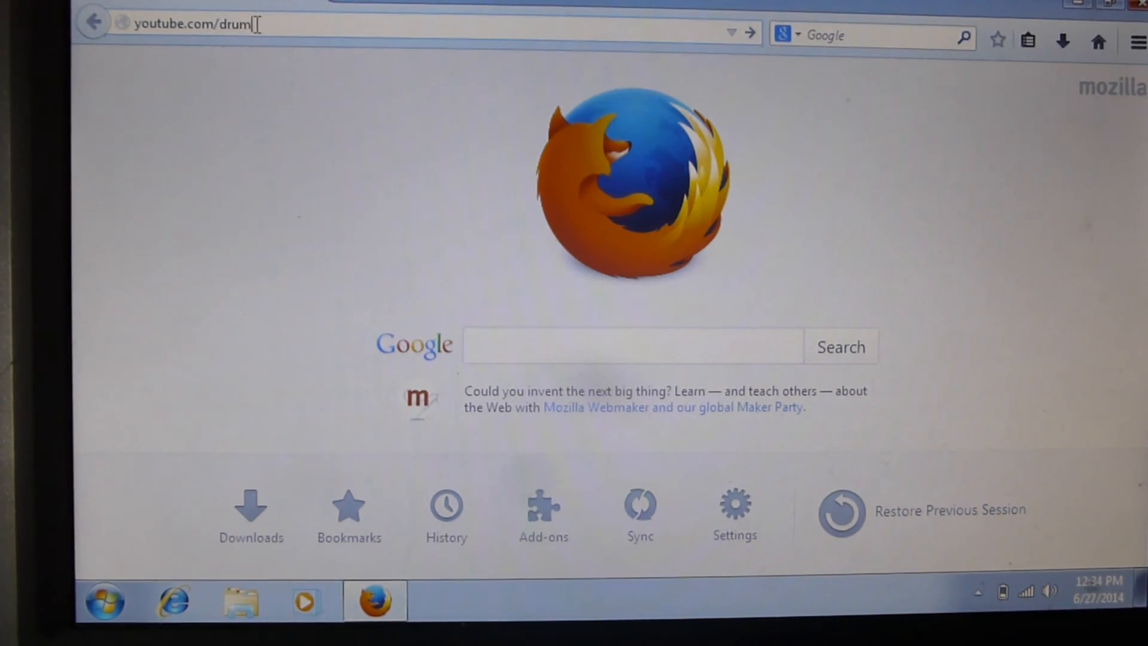
text(minandstuff93)
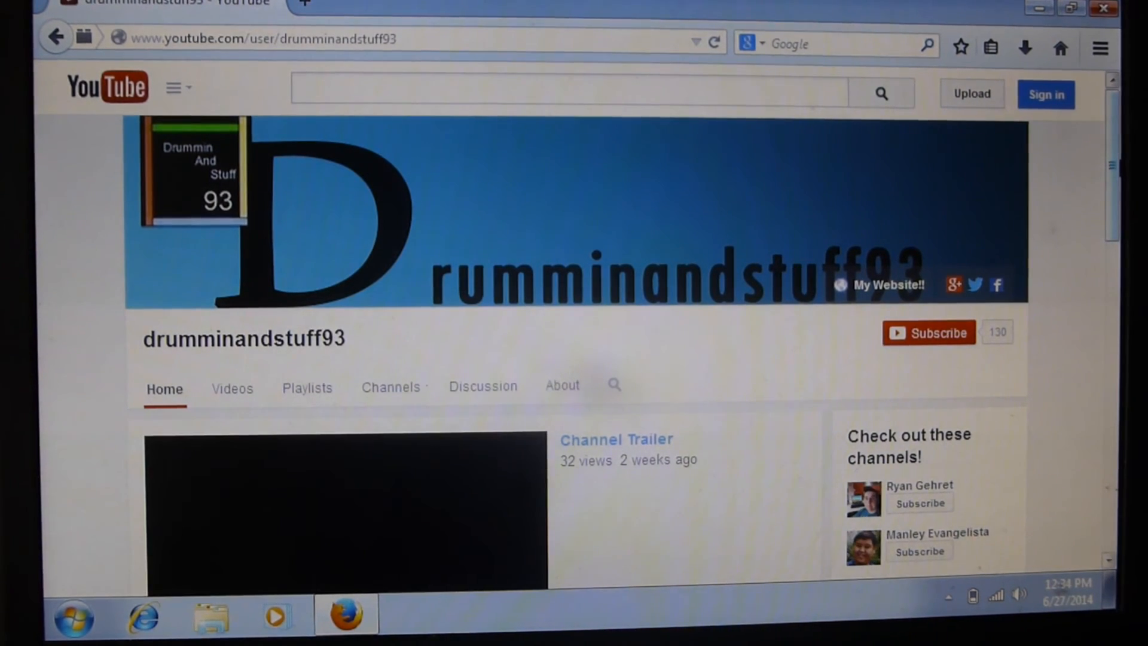
Step: Browse down the channel page, then bring up the Start menu for shutdown
scroll(down, 3)
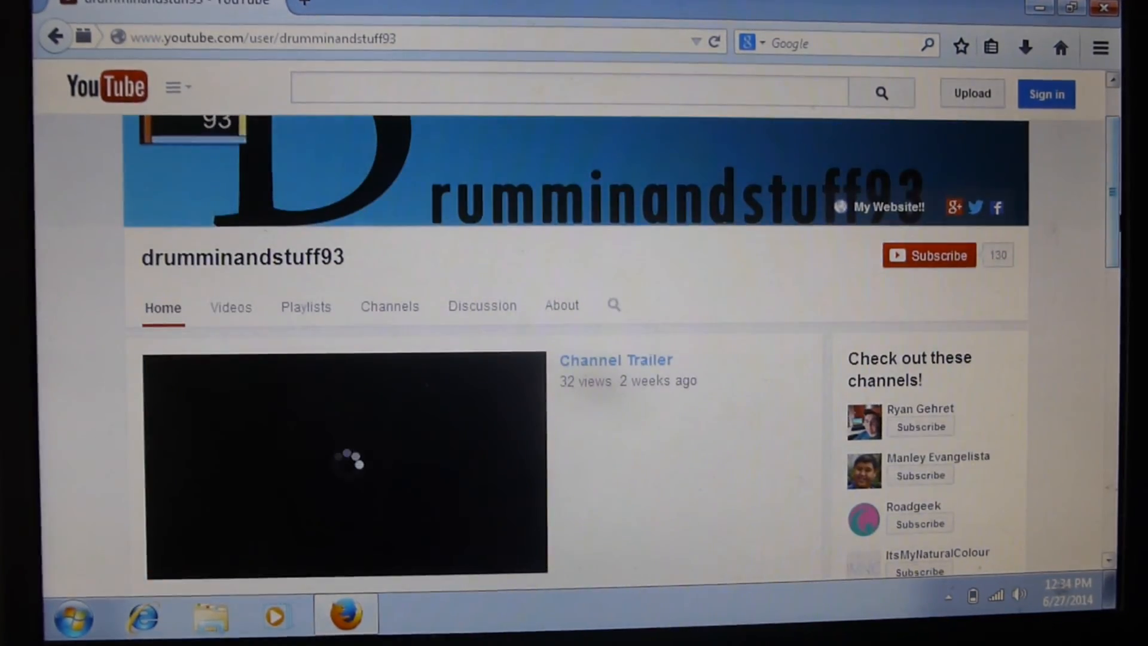
scroll(down, 3)
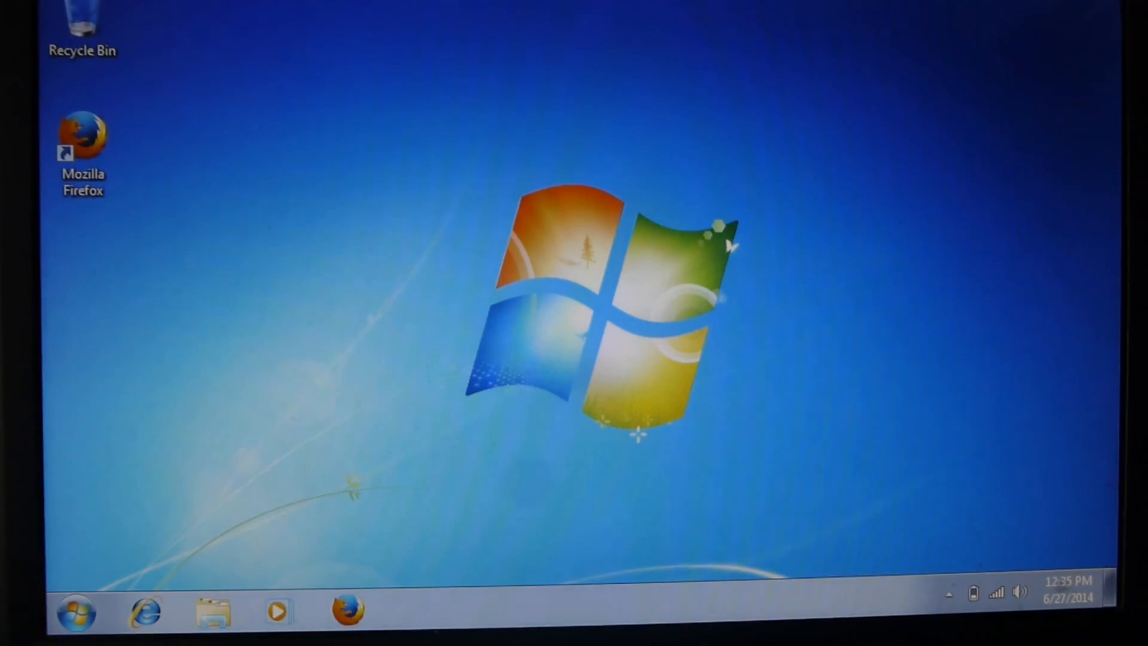
click(75, 614)
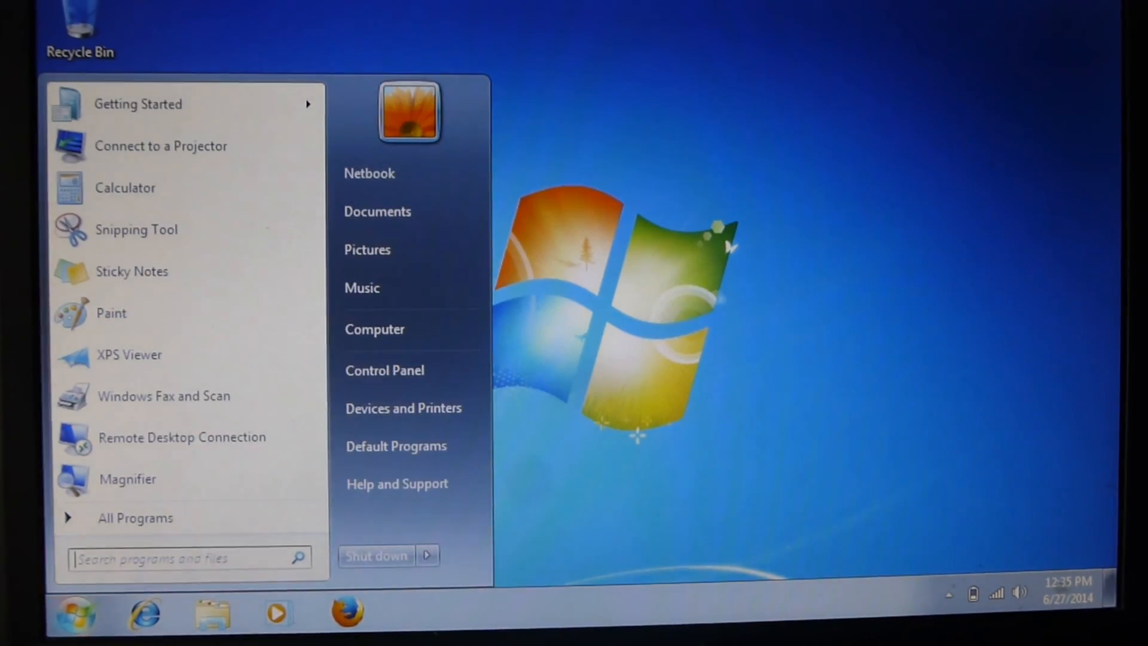